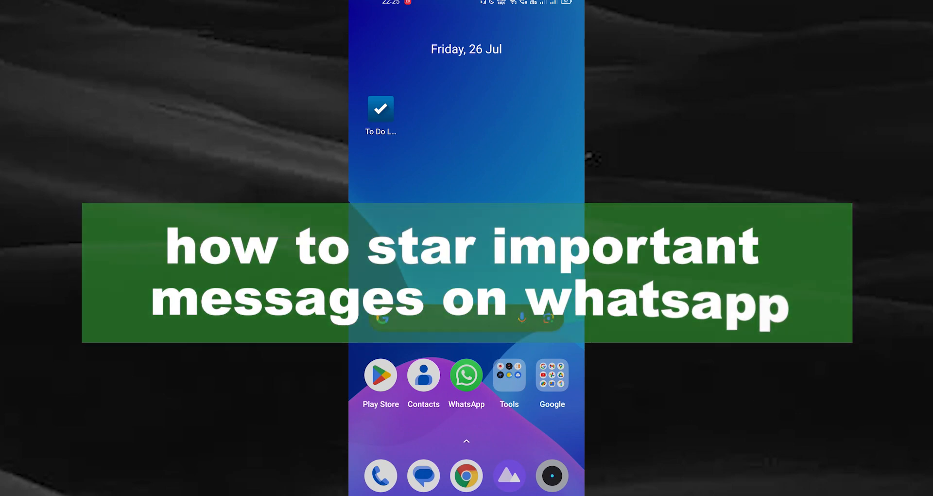
# Launch WhatsApp from the Android home screen
pyautogui.click(466, 374)
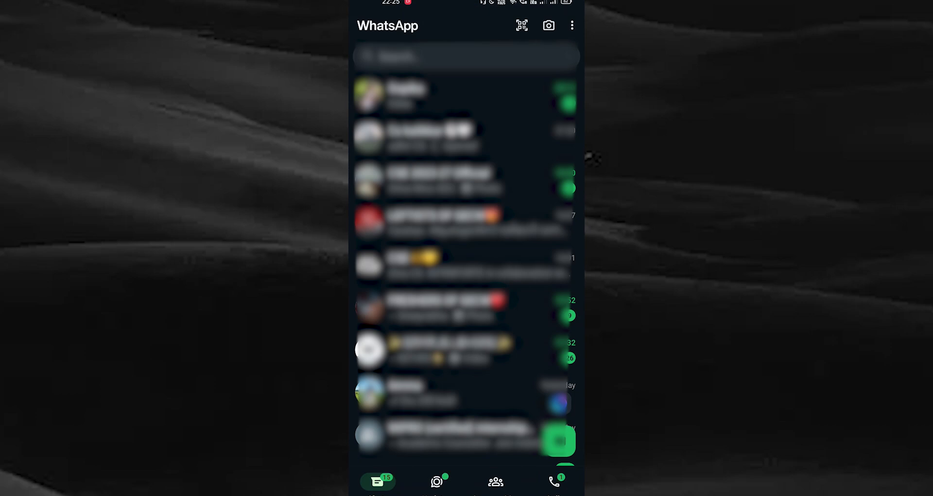
# Star a message in a conversation and return to the scrolled chat list
pyautogui.scroll(-3)
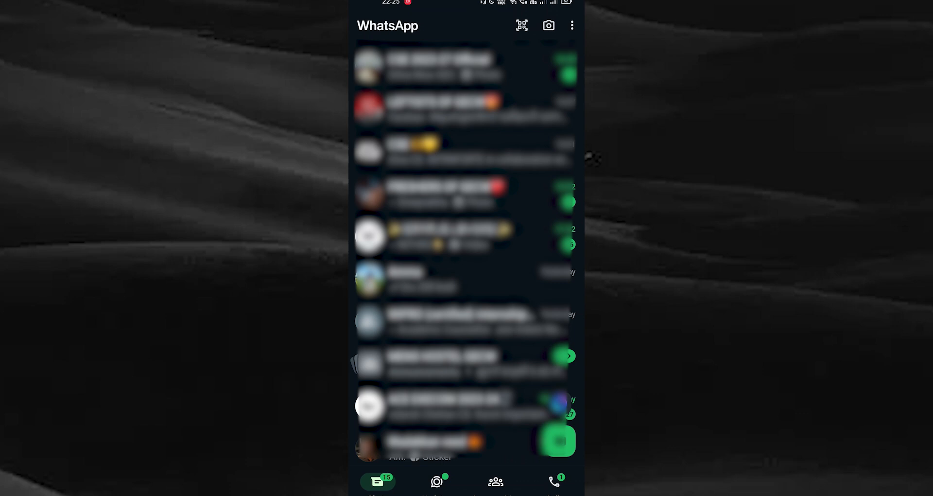
pyautogui.scroll(-3)
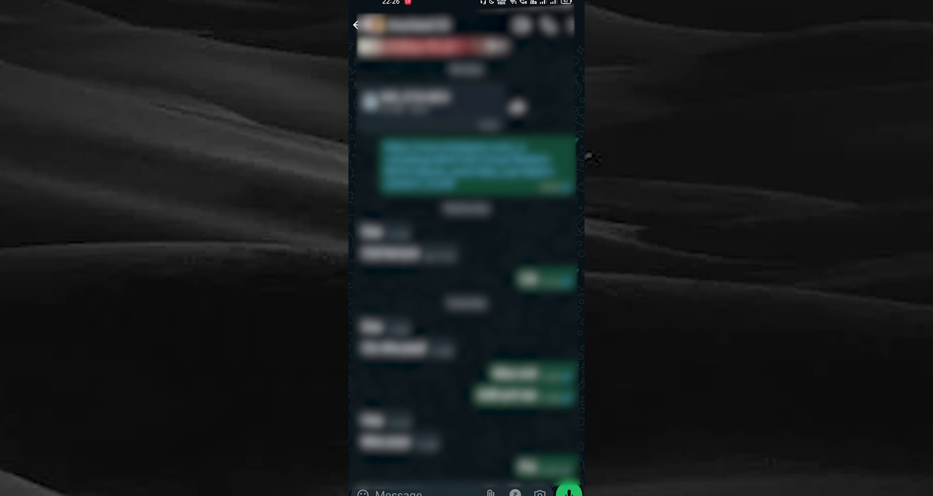
pyautogui.click(356, 24)
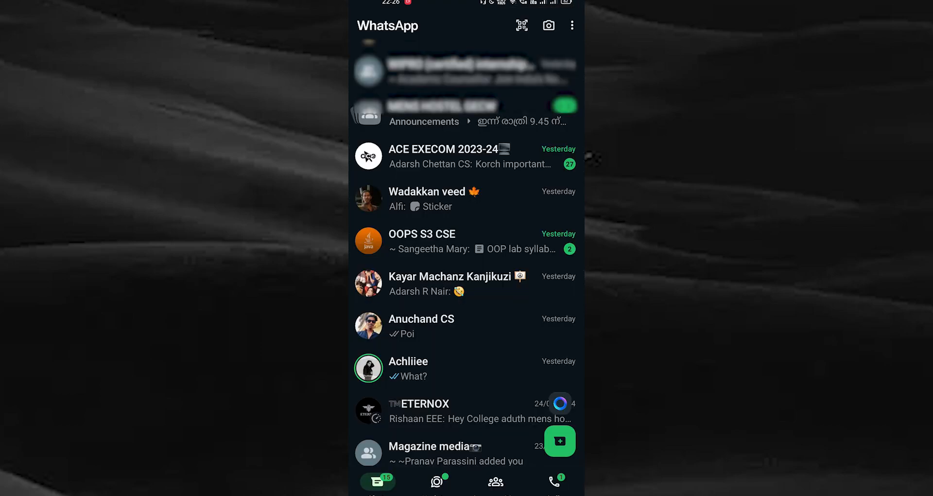
# Show the Starred messages page listing the one starred message
pyautogui.scroll(-3)
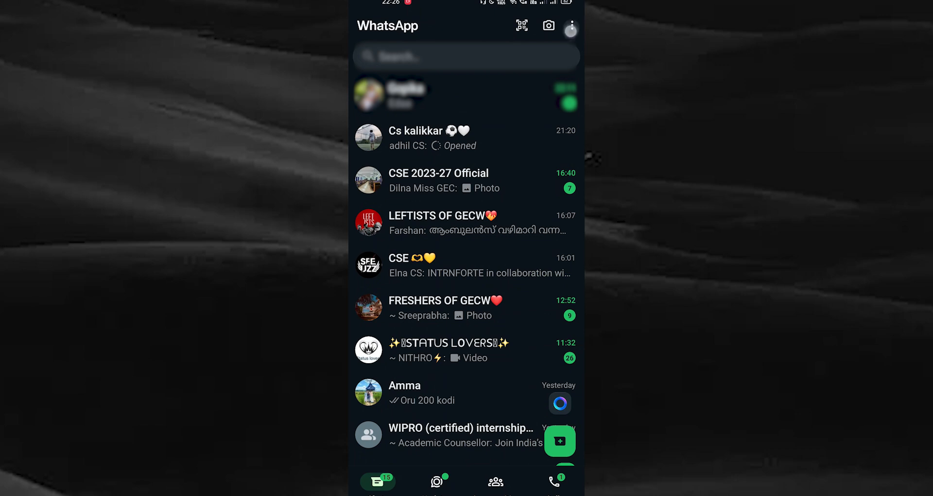
pyautogui.click(569, 26)
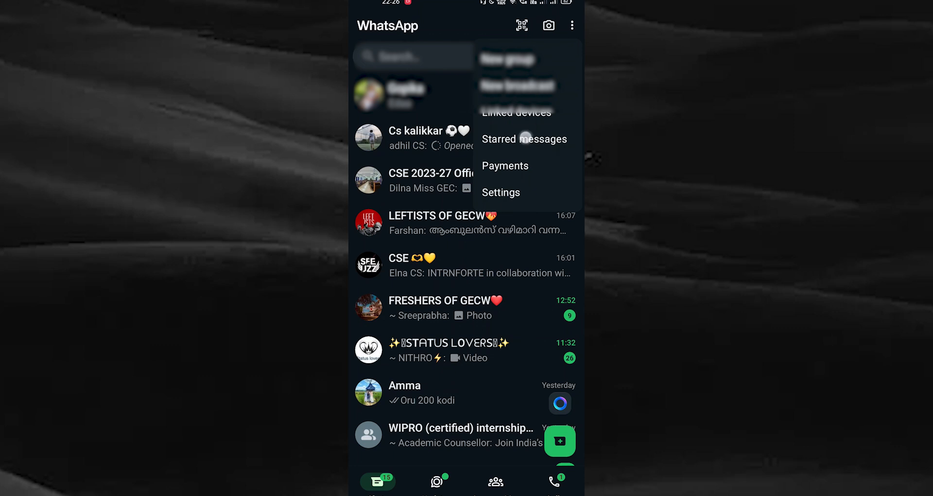
pyautogui.click(524, 138)
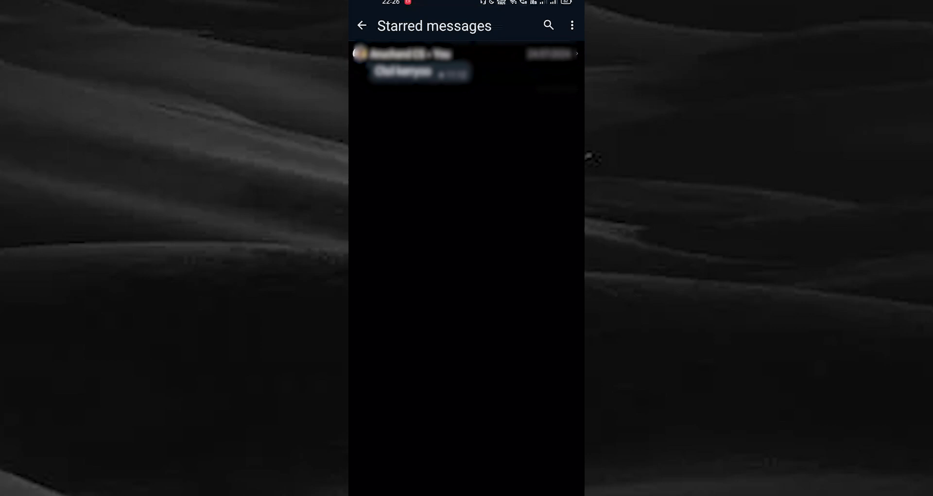